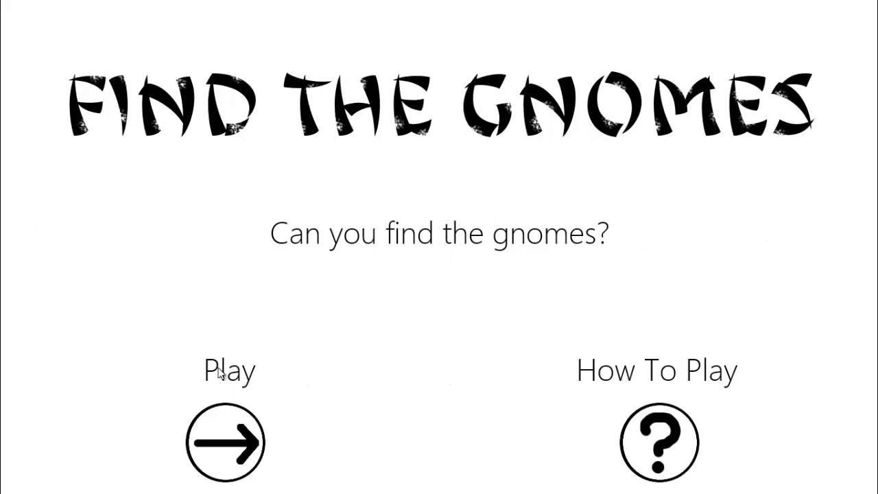
# Open Find the Gnomes' level selection and start the Canyon level
pyautogui.click(225, 441)
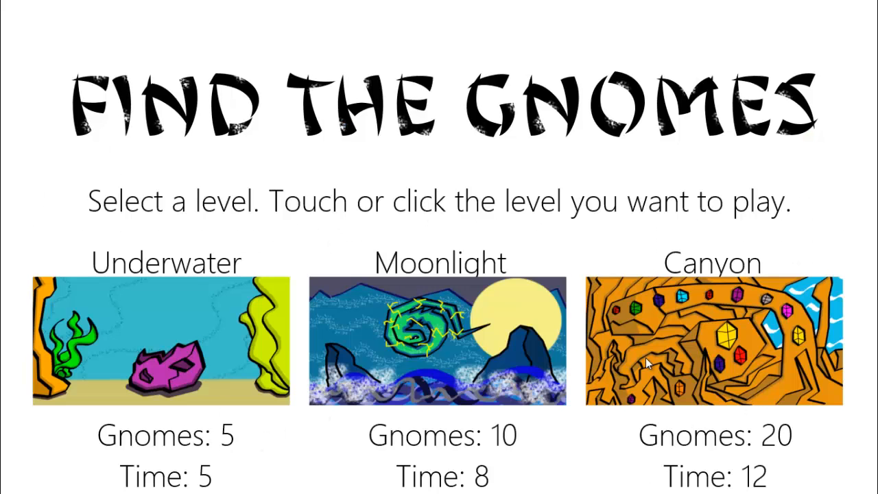
pyautogui.click(714, 339)
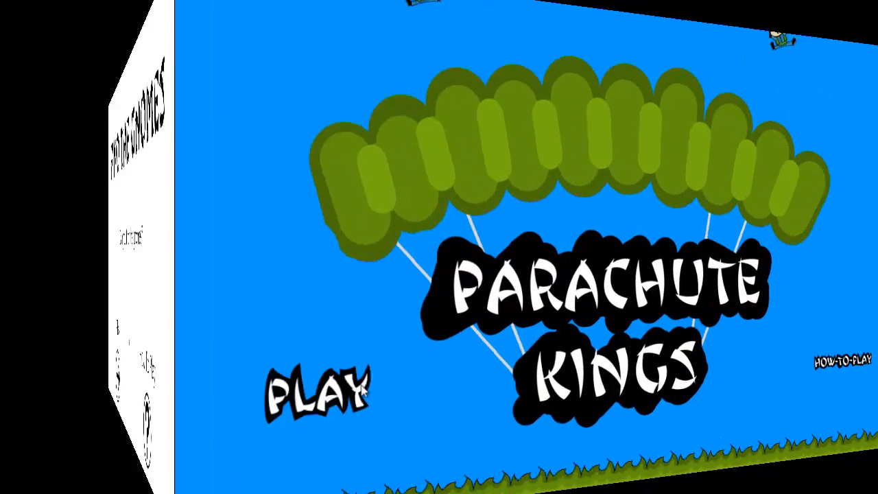
# Play a Parachute Kings round, then return HOME after 'You didn't make it!'
pyautogui.click(318, 391)
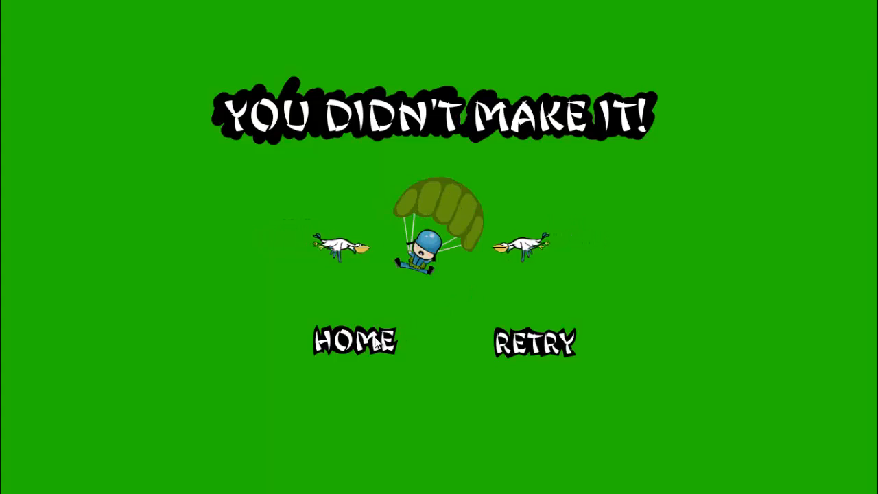
pyautogui.click(535, 343)
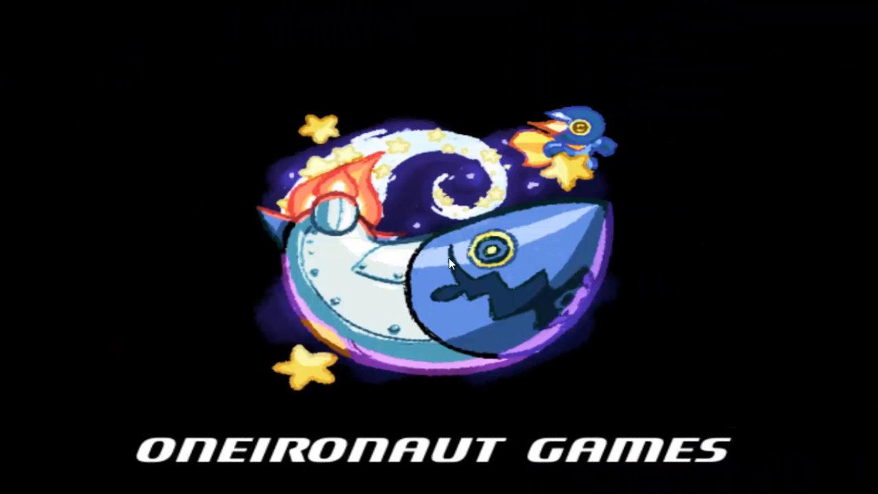
pyautogui.moveTo(417, 247)
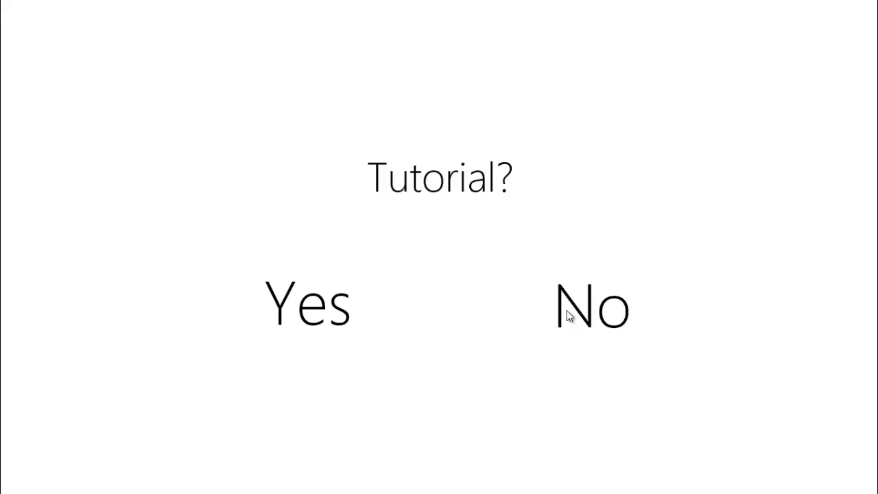
# Decline the tutorial, buy and place a Silver Turret on Level 1, then upgrade it
pyautogui.click(592, 305)
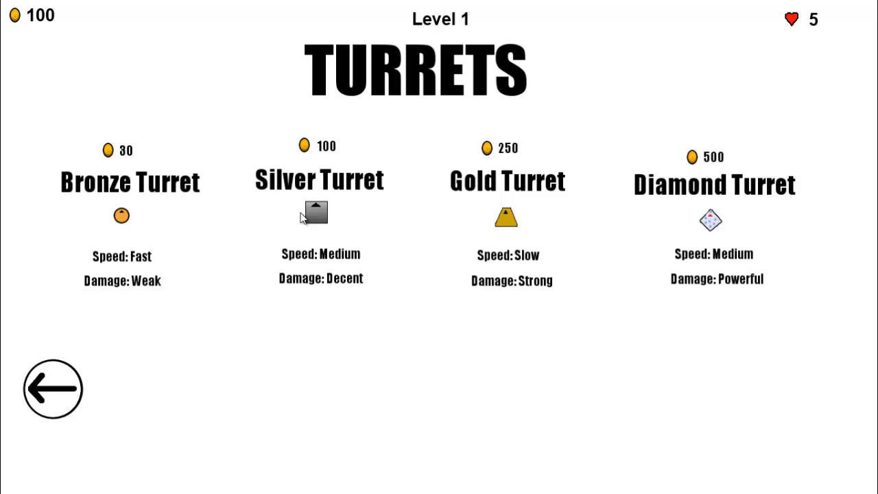
pyautogui.click(314, 213)
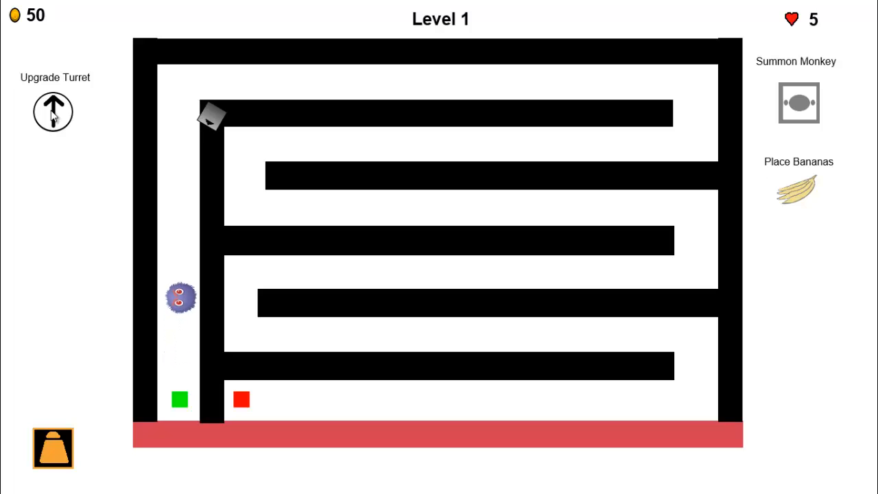
pyautogui.click(53, 112)
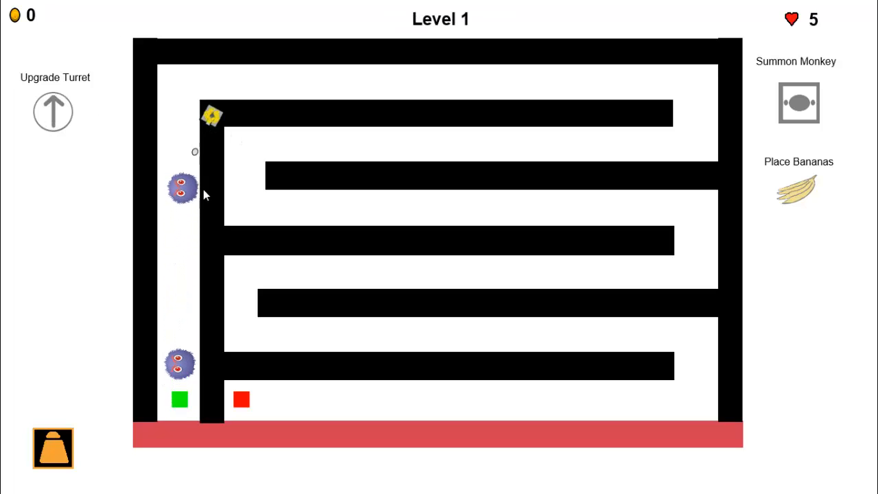